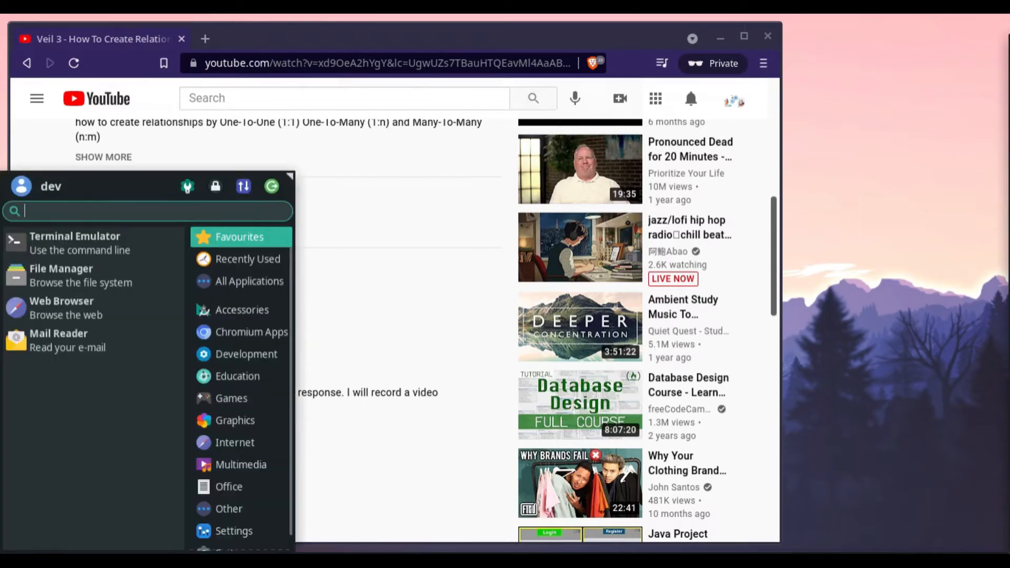
# Search the application menu for 'wor' to launch MySQL Workbench
pyautogui.write('wor')
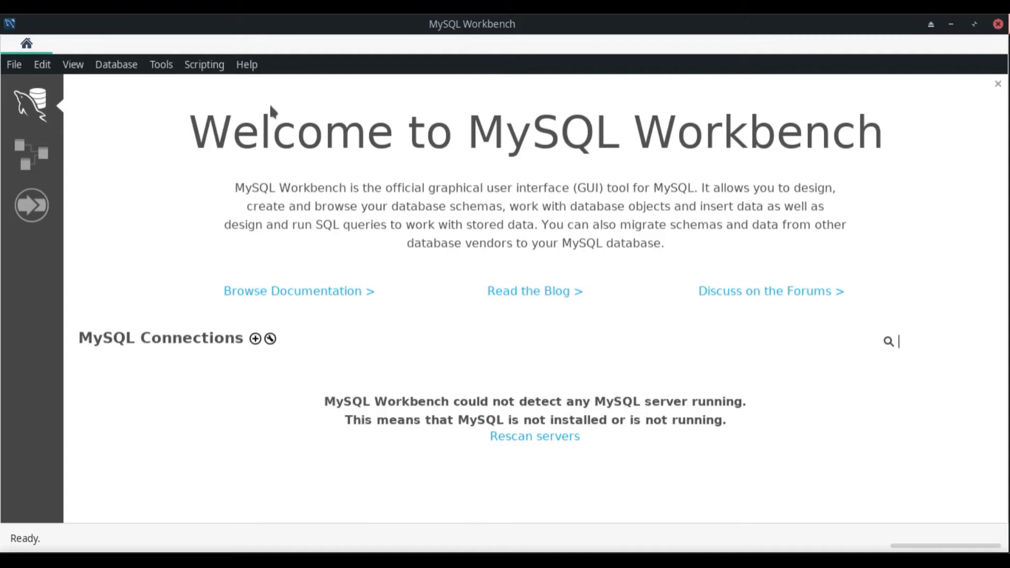
pyautogui.moveTo(453, 166)
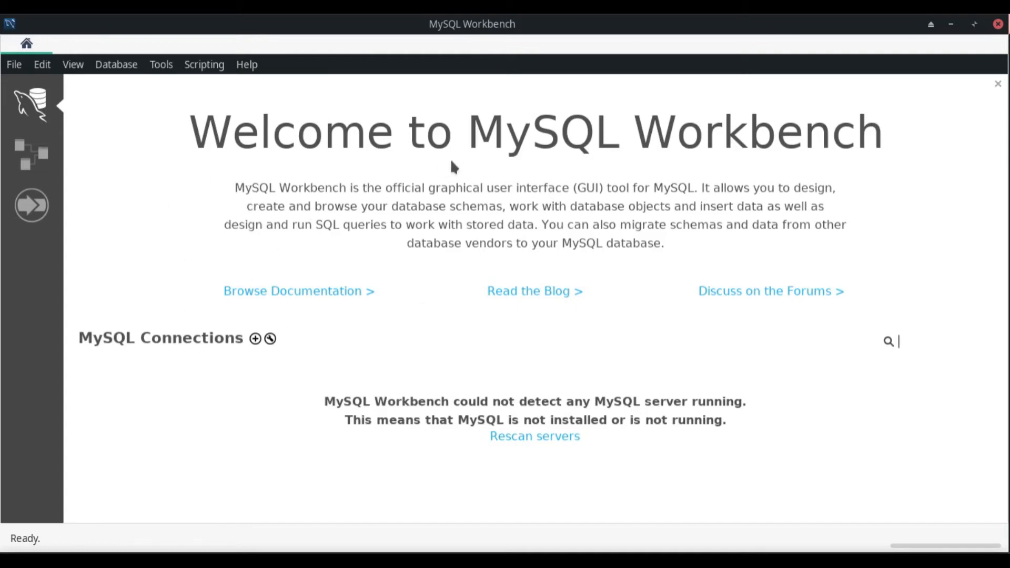
pyautogui.moveTo(441, 148)
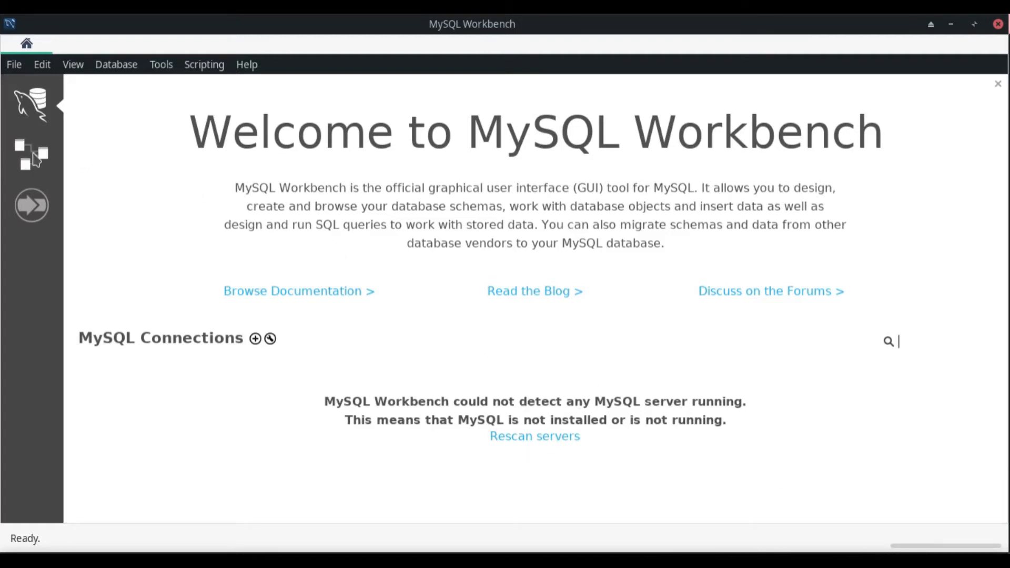
# Create a new untitled model with the default mydb schema and add an empty EER diagram
pyautogui.click(31, 155)
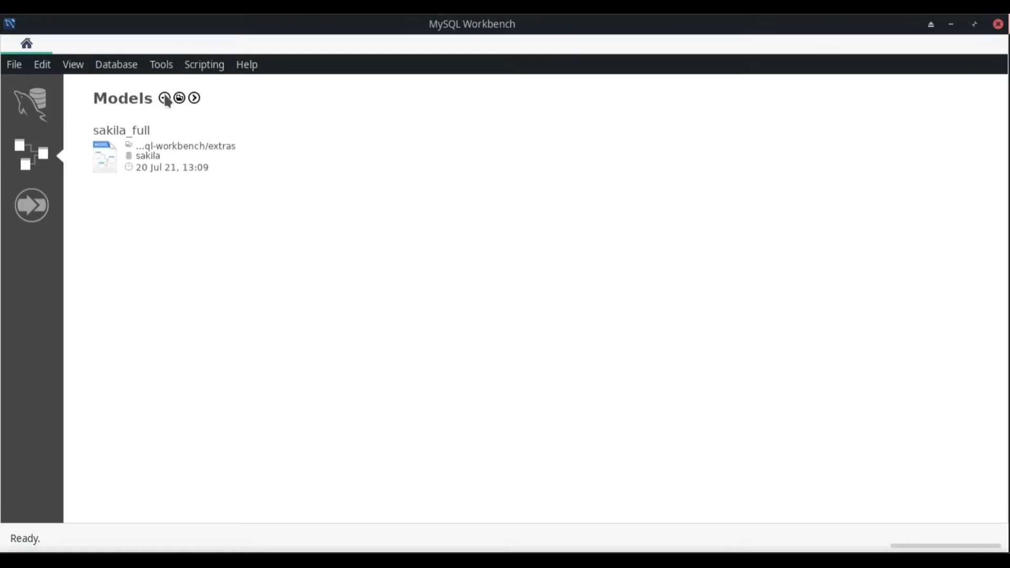
pyautogui.click(168, 97)
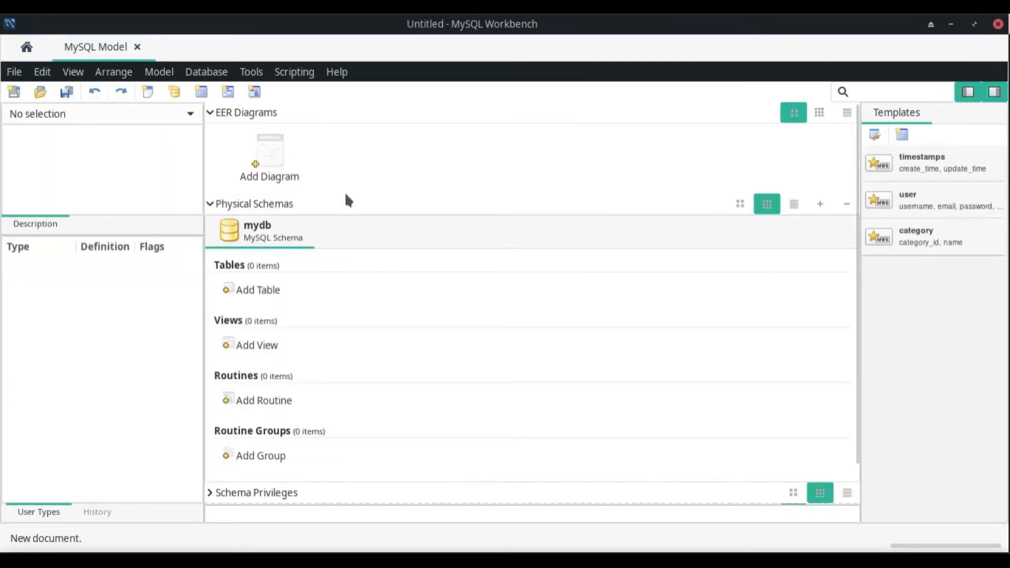
pyautogui.moveTo(269, 158)
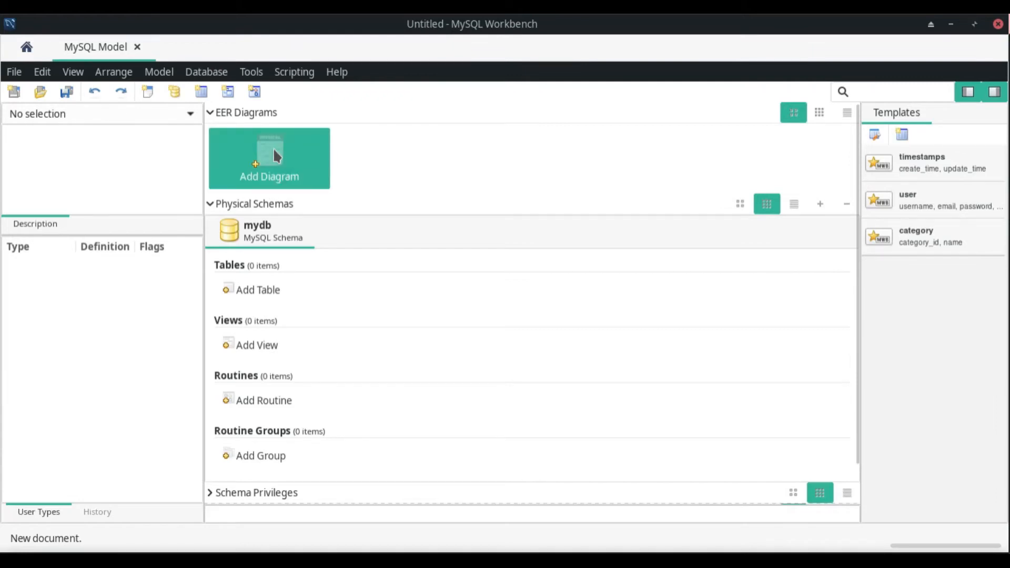
pyautogui.doubleClick(268, 158)
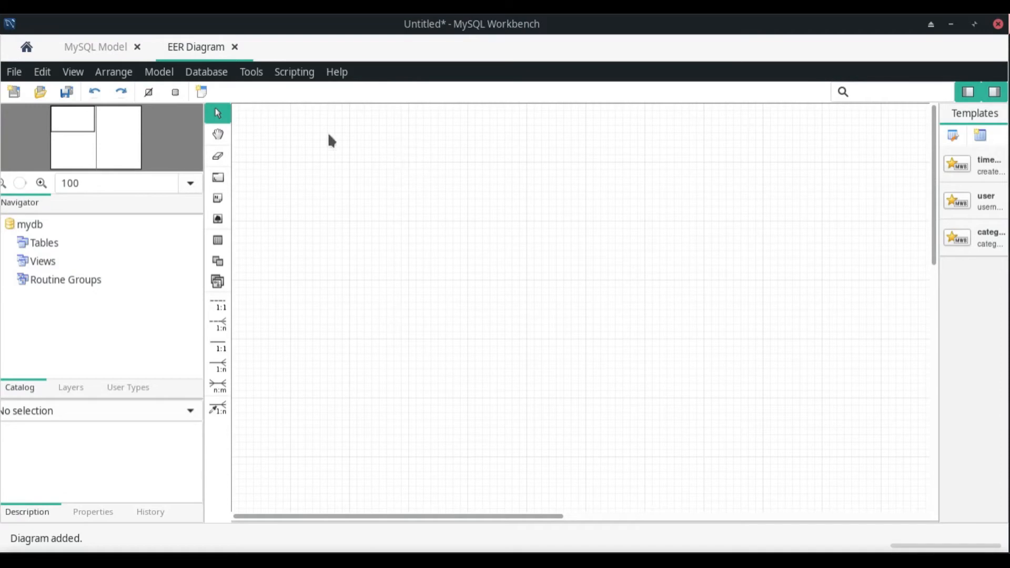
pyautogui.moveTo(623, 224)
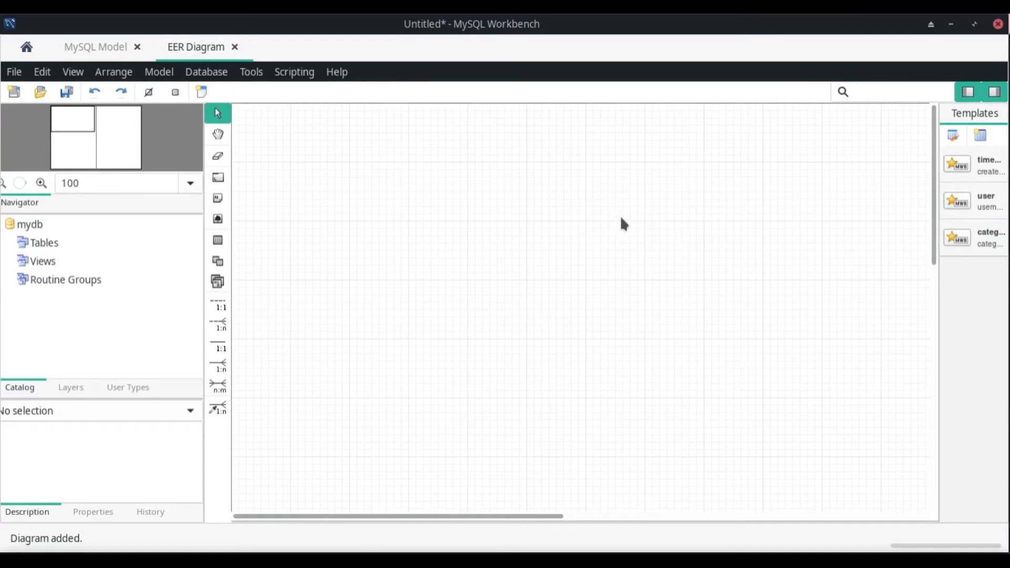
pyautogui.moveTo(638, 224)
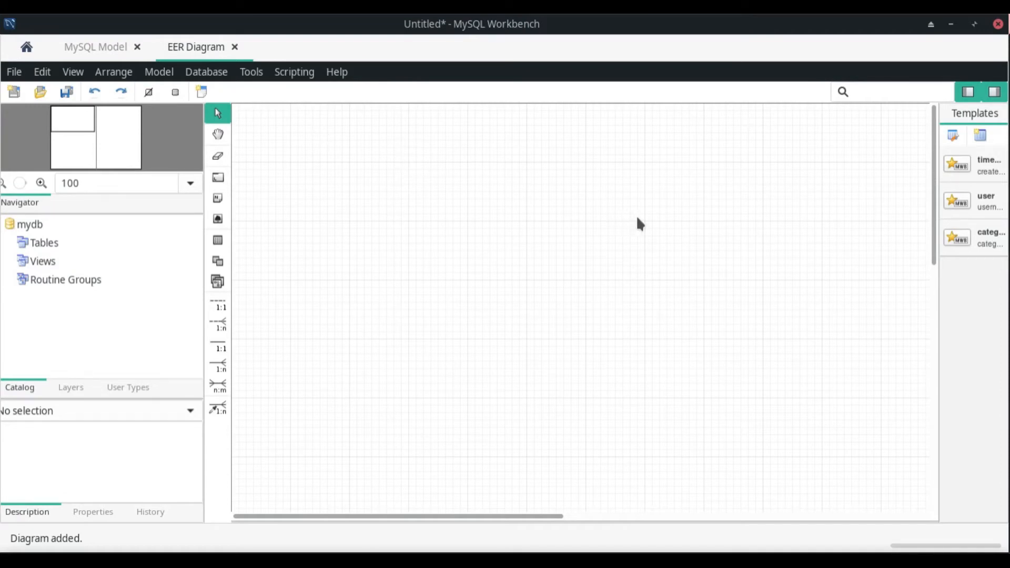
pyautogui.moveTo(623, 222)
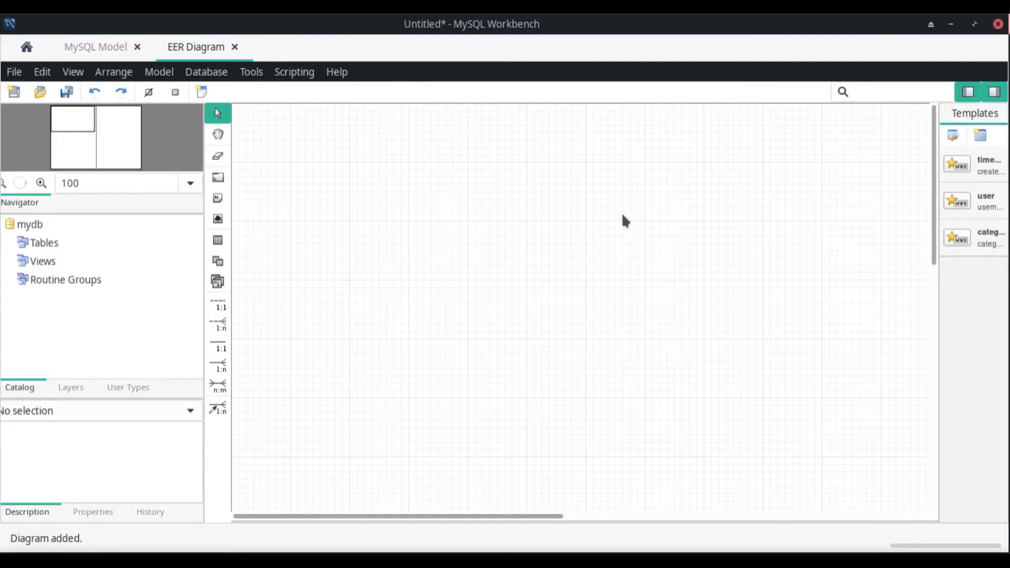
# Place the user and category template tables on the diagram and move user to the right
pyautogui.click(974, 199)
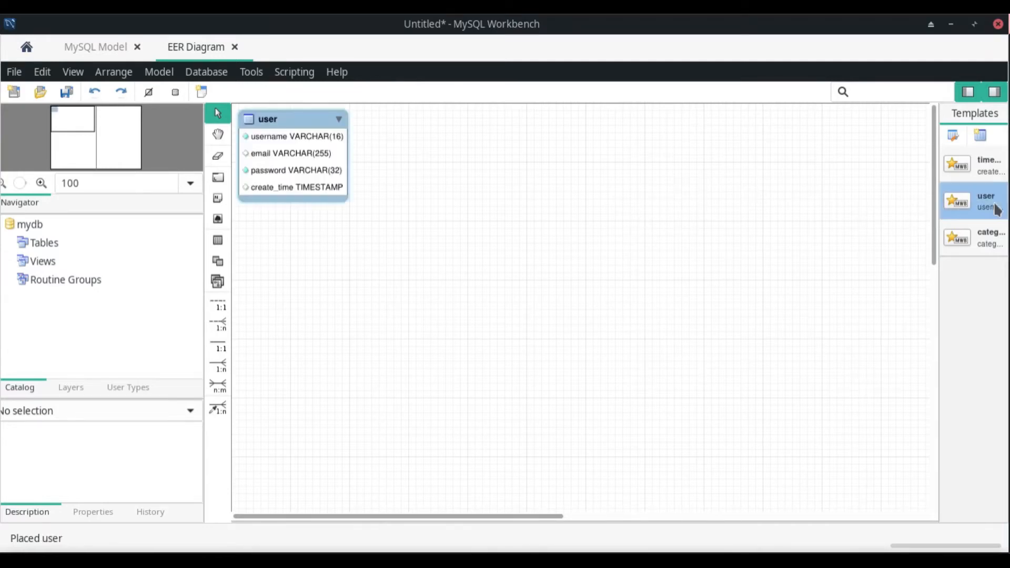
pyautogui.click(991, 237)
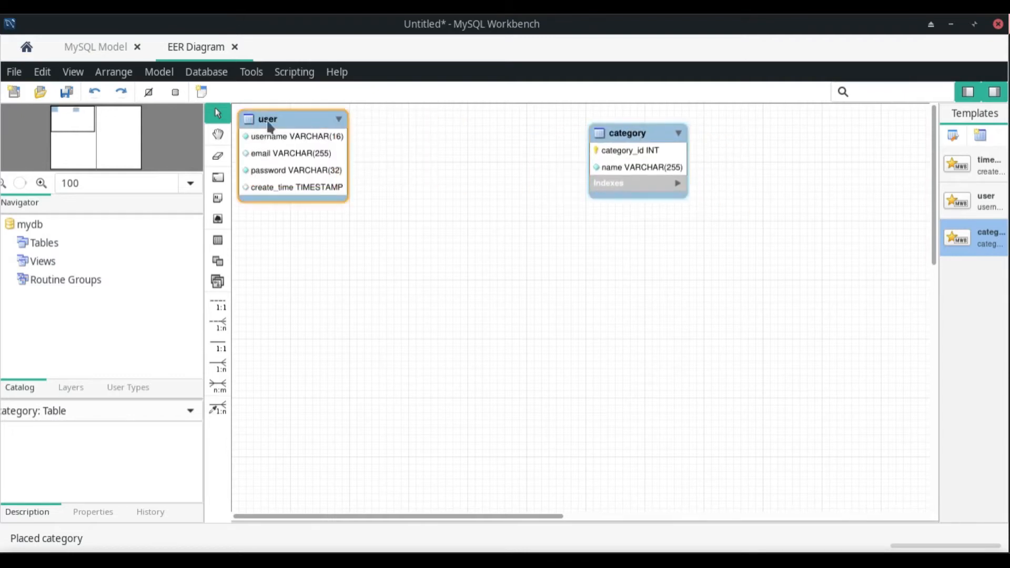
pyautogui.moveTo(266, 119); pyautogui.dragTo(369, 128)
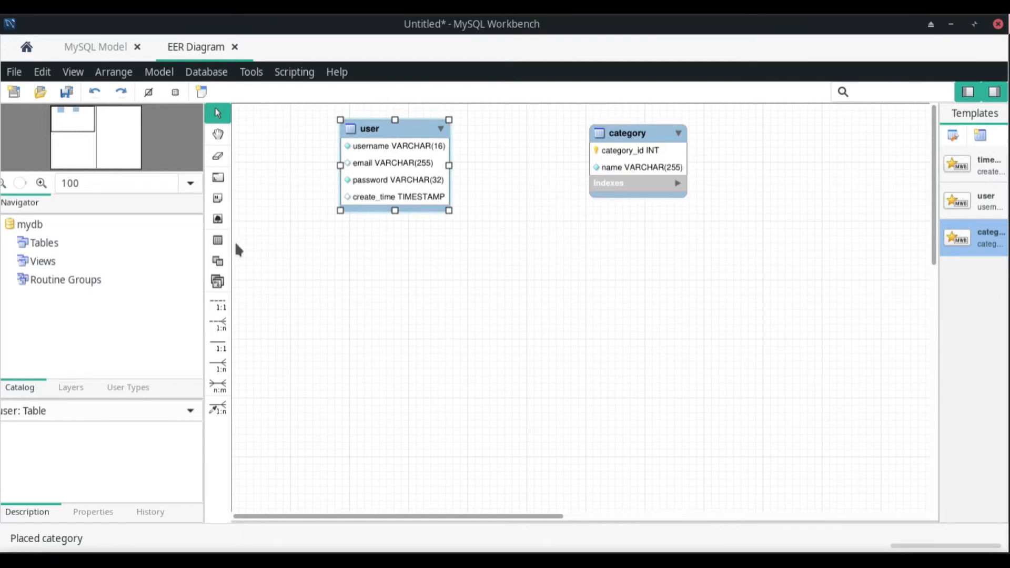
pyautogui.moveTo(228, 297)
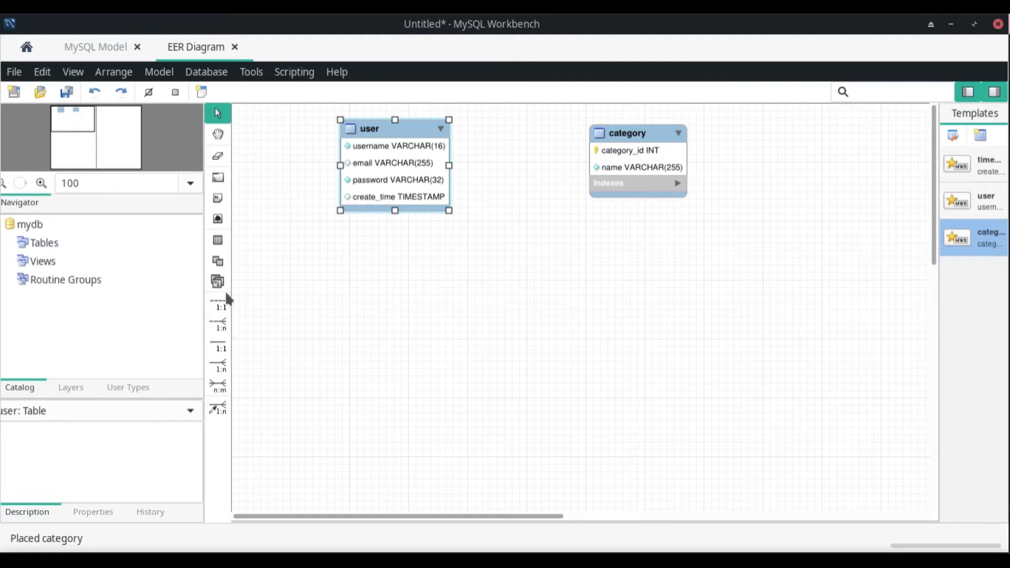
pyautogui.moveTo(221, 426)
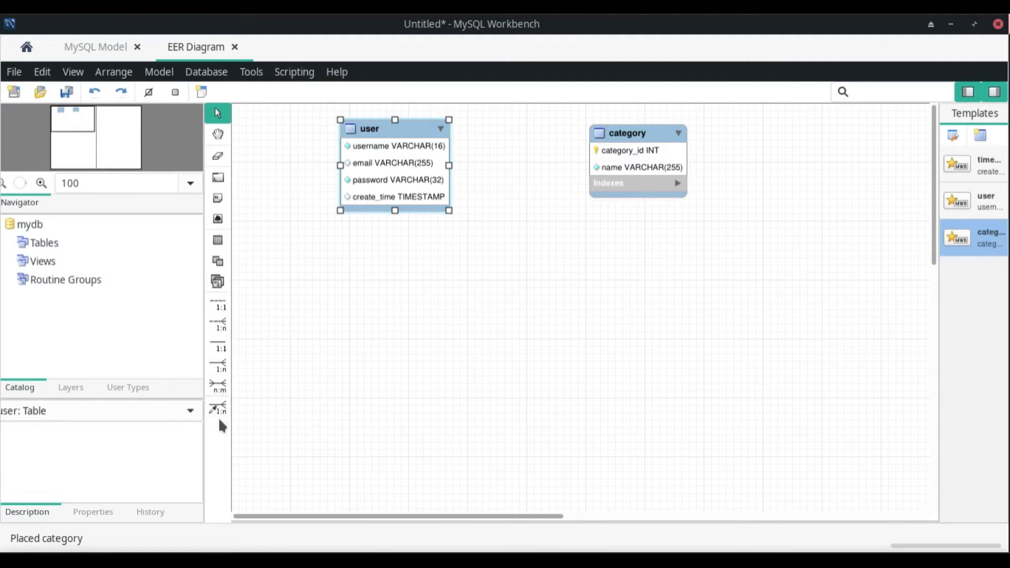
pyautogui.moveTo(220, 422)
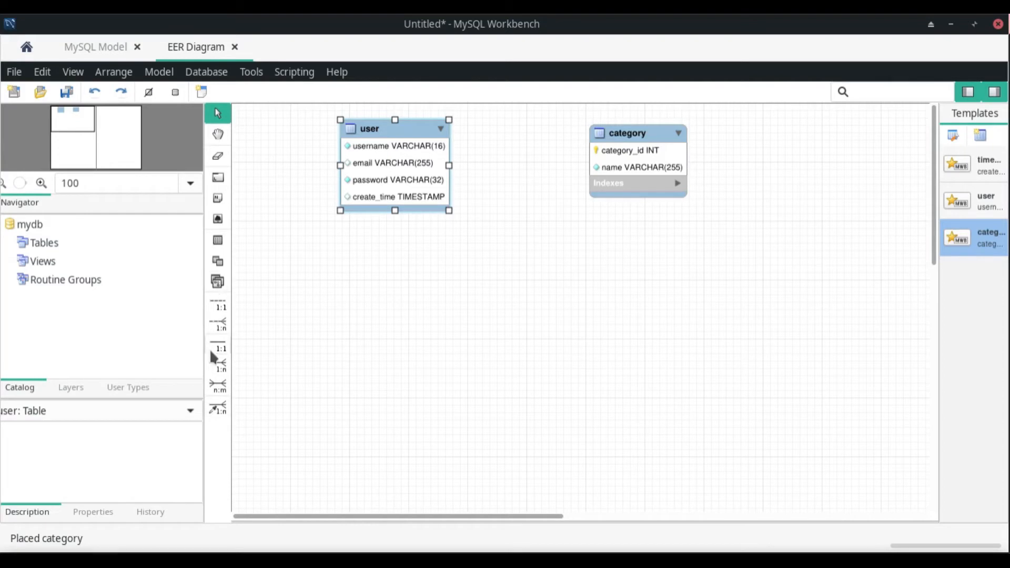
pyautogui.moveTo(219, 308)
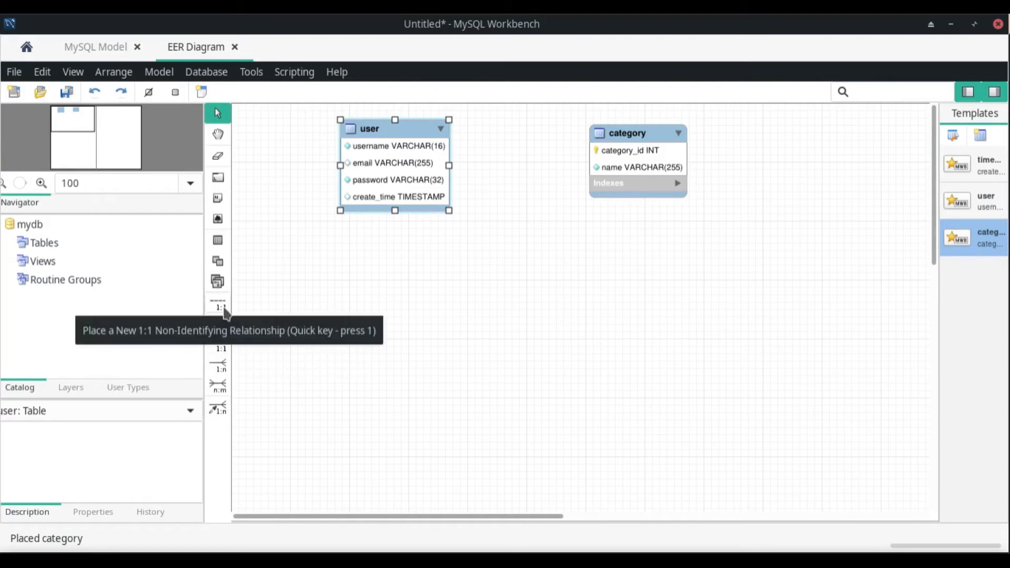
pyautogui.moveTo(236, 377)
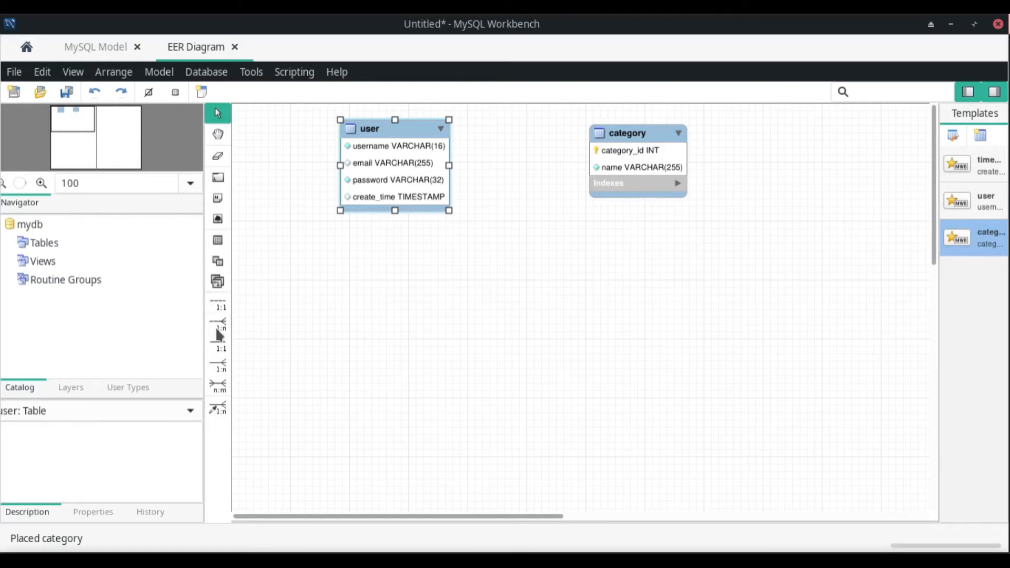
pyautogui.moveTo(219, 300)
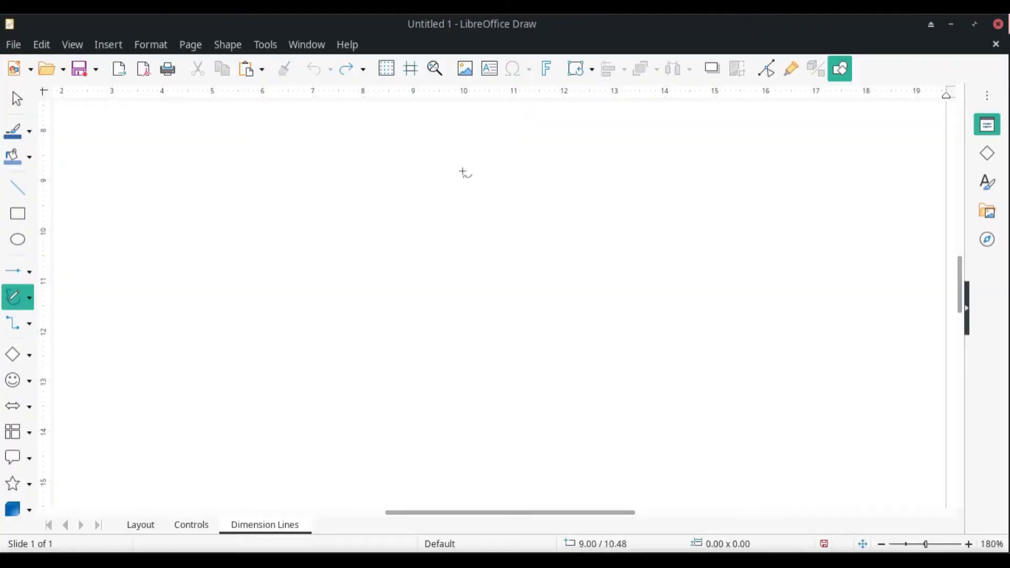
pyautogui.moveTo(358, 200)
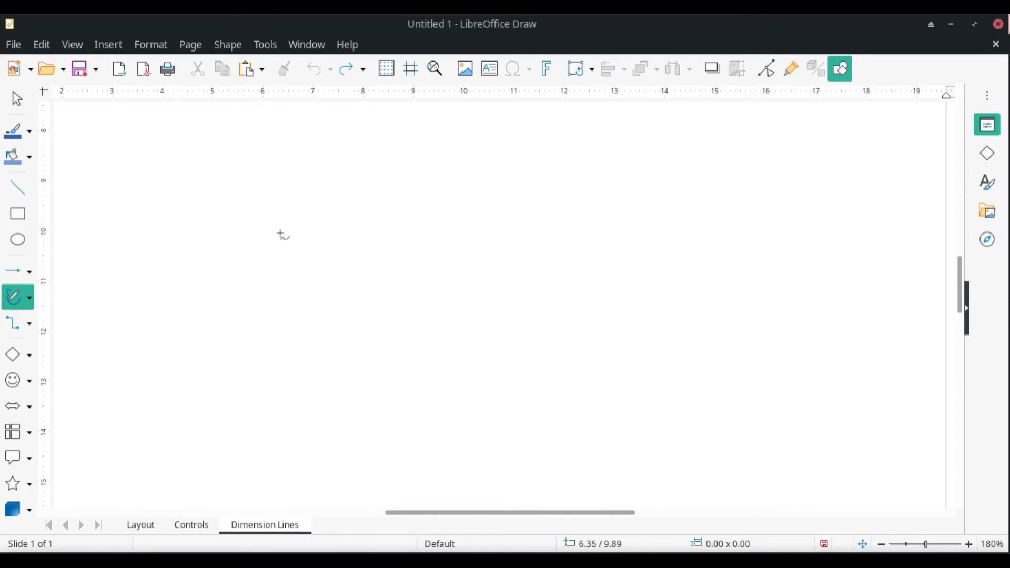
pyautogui.moveTo(190, 191)
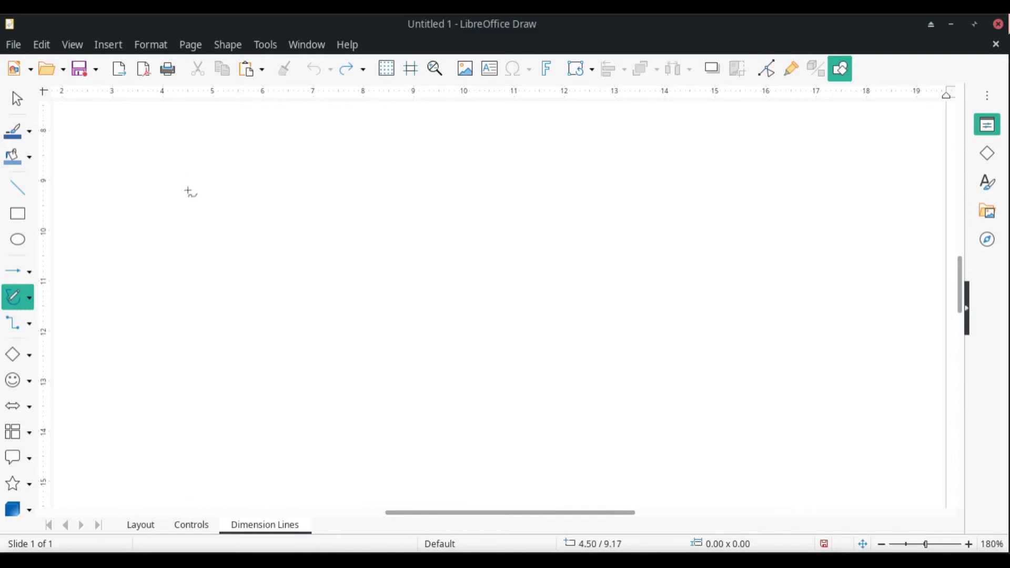
pyautogui.moveTo(187, 189)
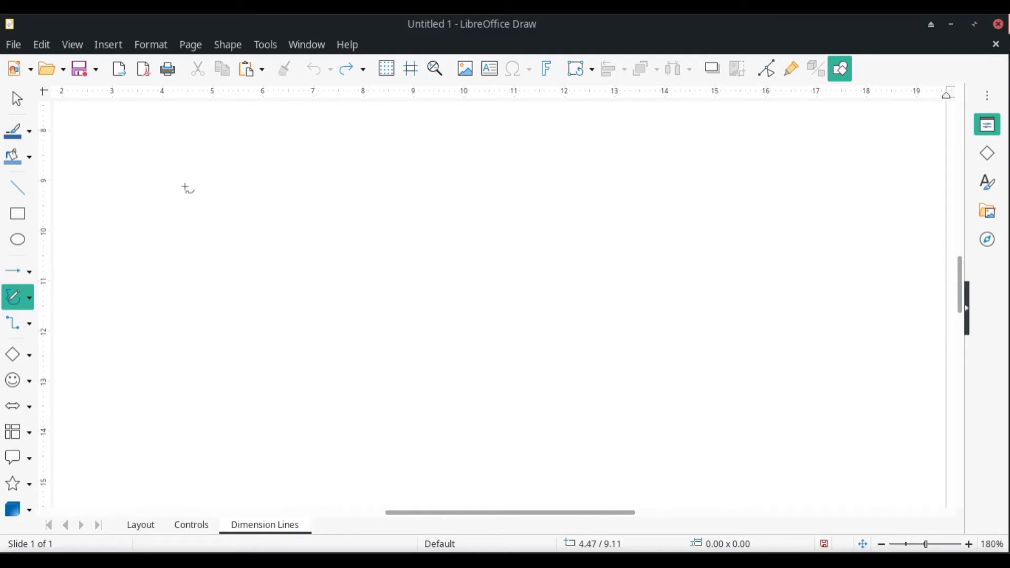
# Sketch a freeform box on the left and a second freeform box to its right
pyautogui.moveTo(154, 188); pyautogui.dragTo(325, 383)
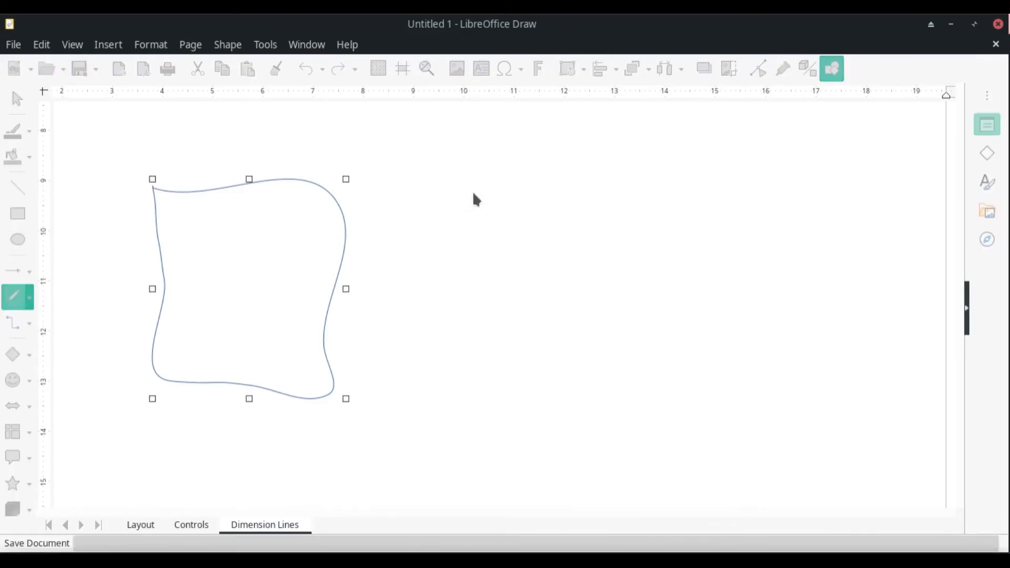
pyautogui.moveTo(461, 191); pyautogui.dragTo(473, 387)
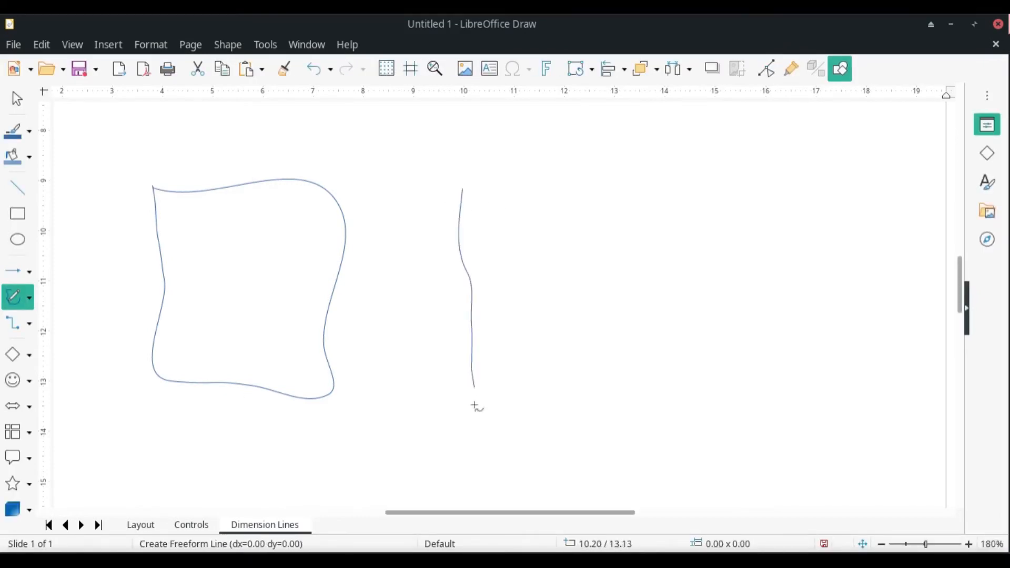
pyautogui.moveTo(473, 386); pyautogui.dragTo(638, 213)
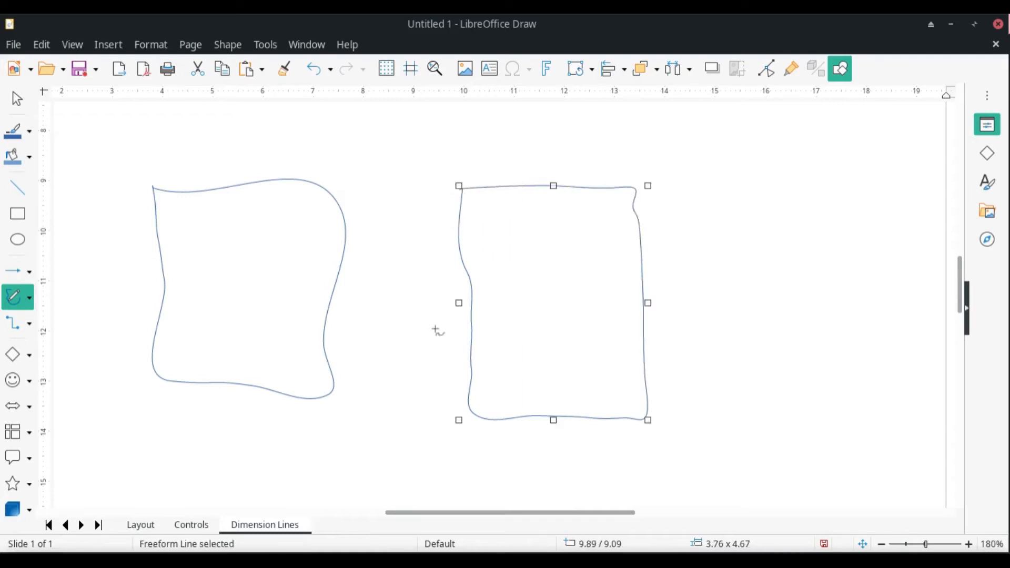
pyautogui.moveTo(206, 200)
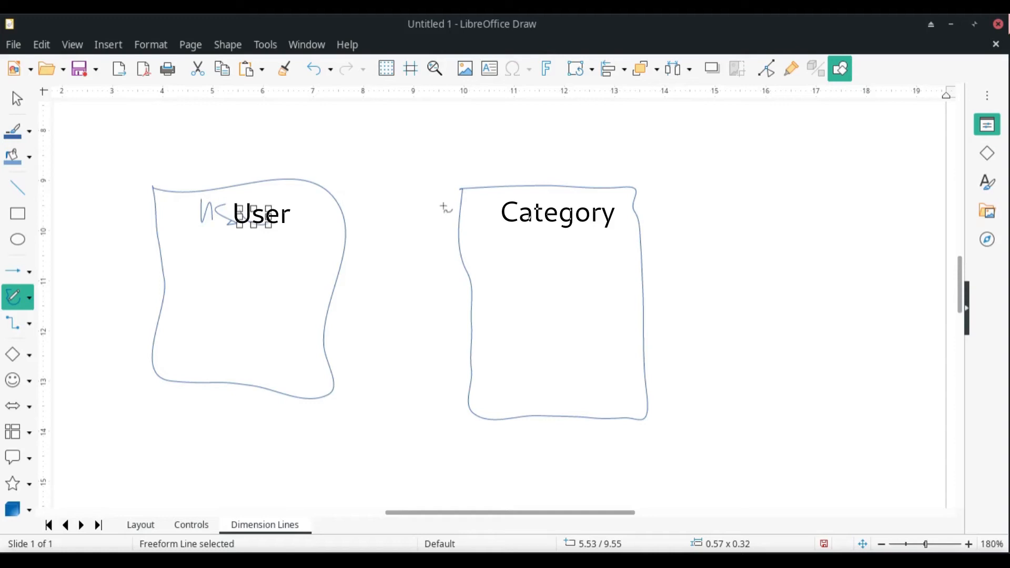
pyautogui.moveTo(351, 252)
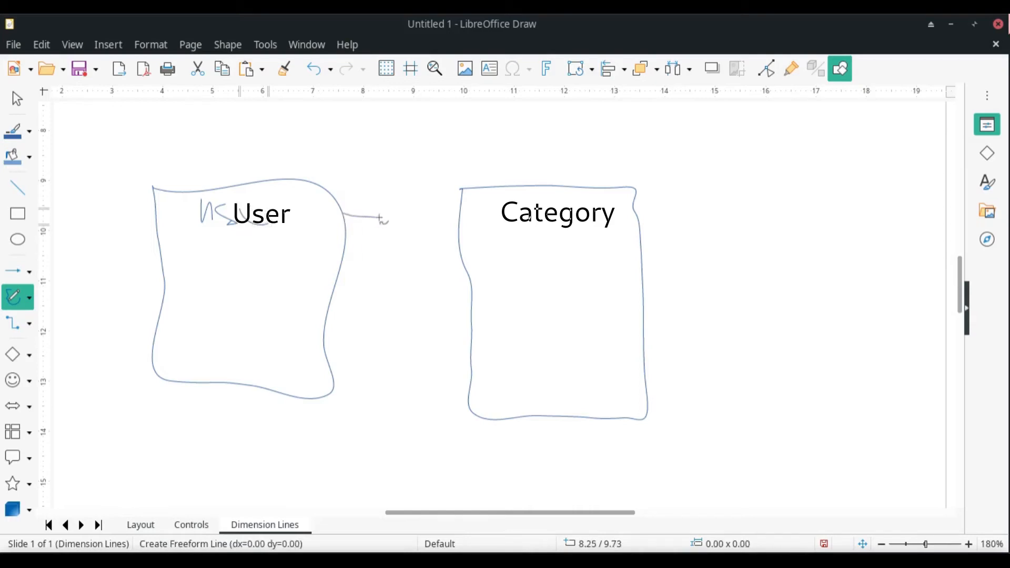
# Draw a freehand connector line from the User box ending at the Category box
pyautogui.moveTo(380, 219); pyautogui.dragTo(400, 377)
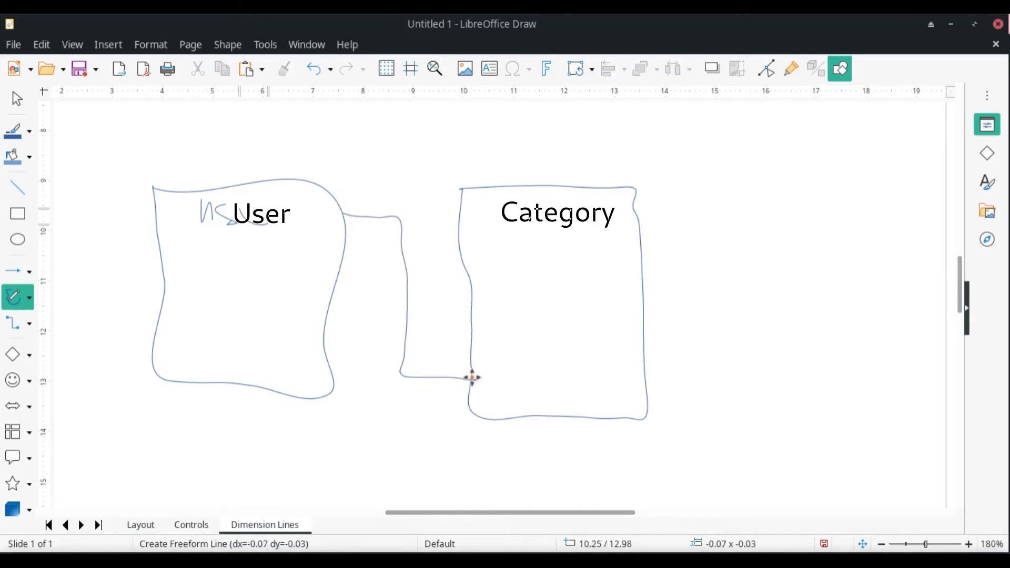
pyautogui.click(456, 377)
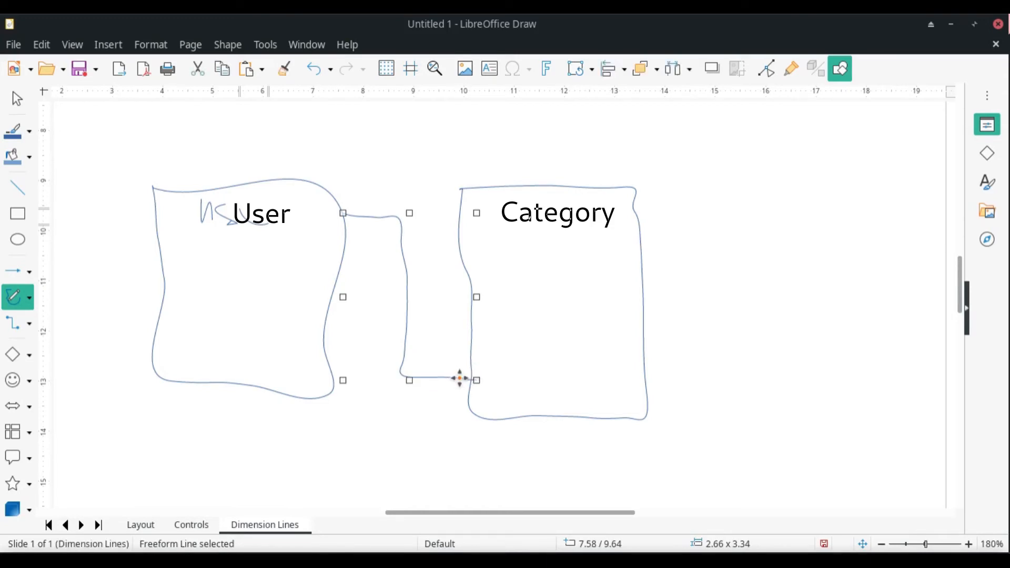
# Nudge the connector line so its end meets the Category box edge
pyautogui.moveTo(459, 378); pyautogui.dragTo(468, 372)
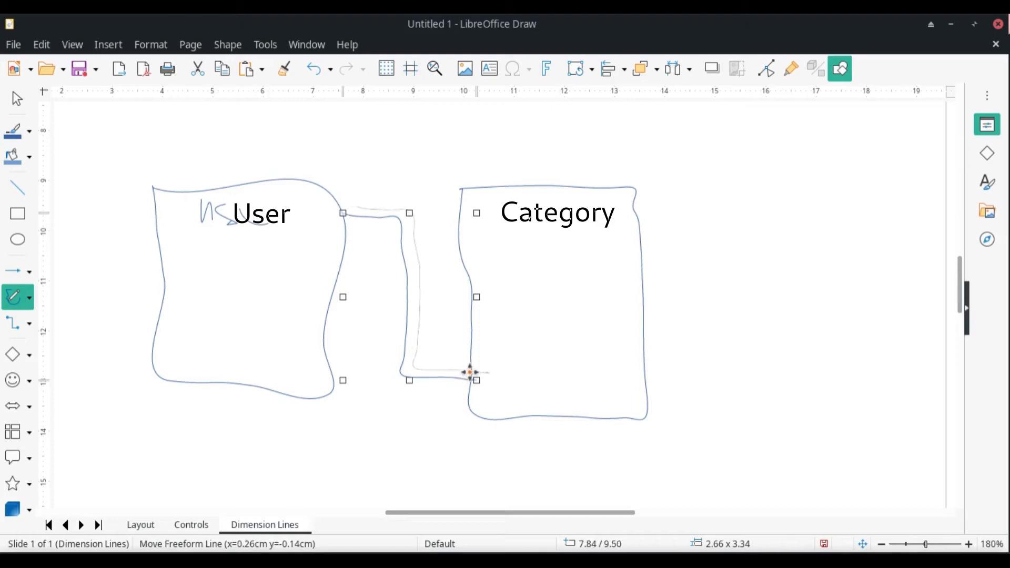
pyautogui.moveTo(470, 371); pyautogui.dragTo(464, 367)
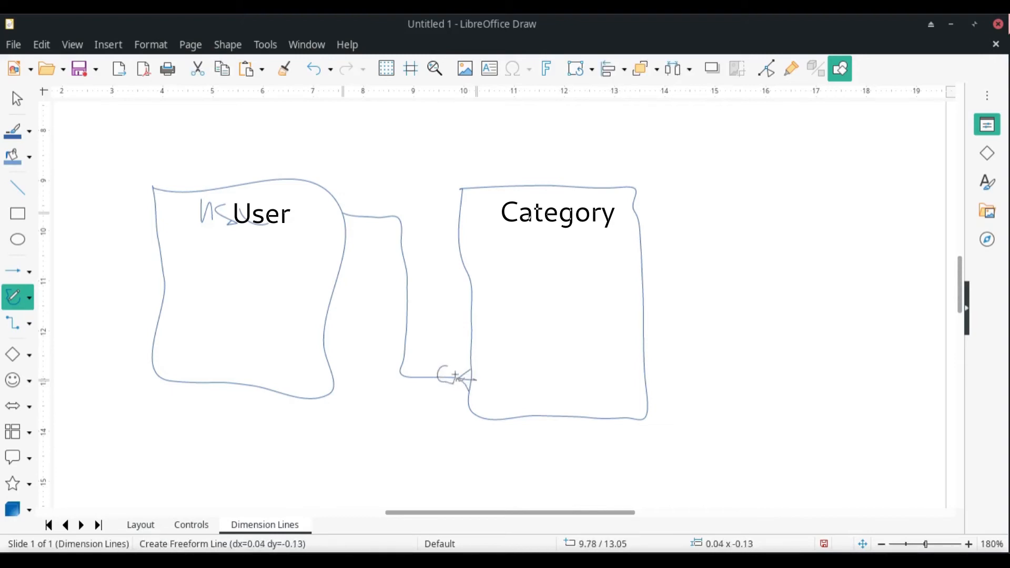
# Add a mark on the connector near the Category box for the circle-and-crow's-foot
pyautogui.click(451, 375)
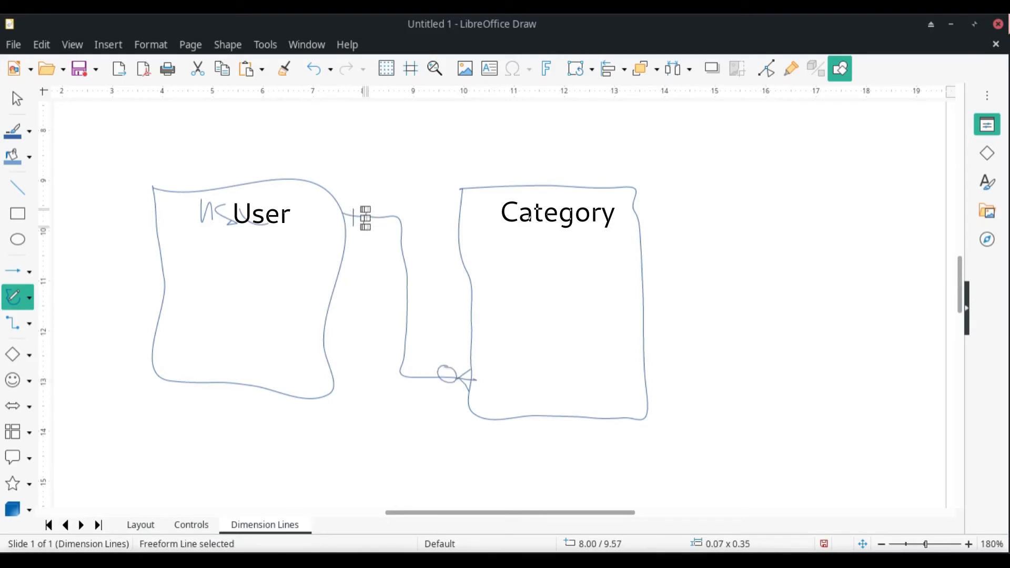
pyautogui.moveTo(652, 204)
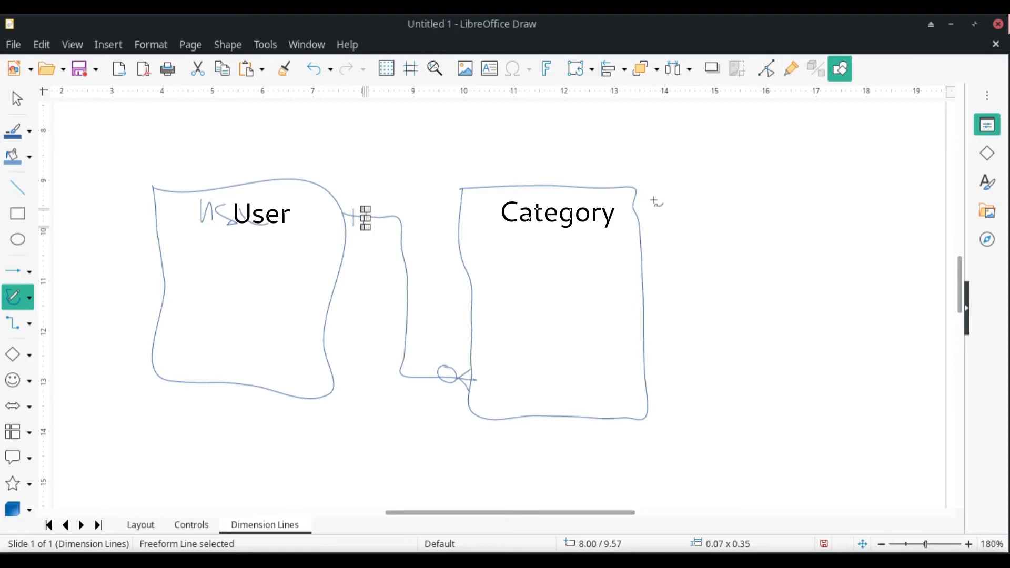
pyautogui.moveTo(621, 207)
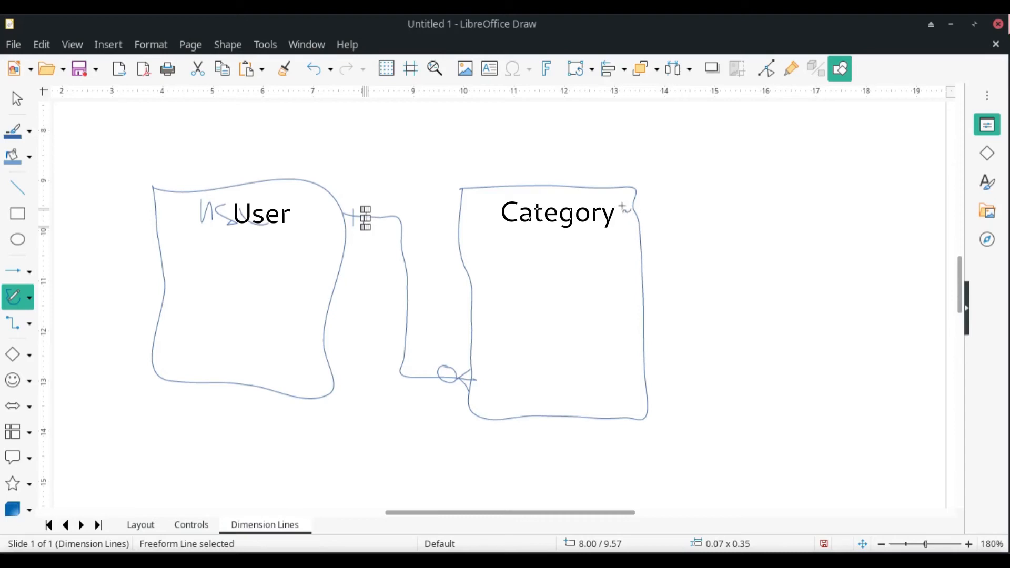
pyautogui.moveTo(646, 202)
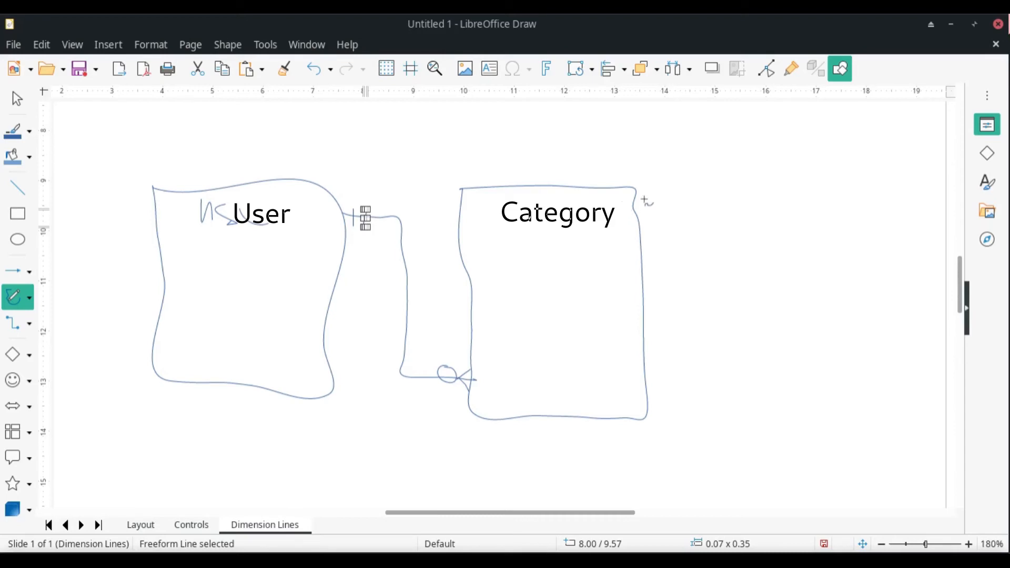
pyautogui.moveTo(713, 231)
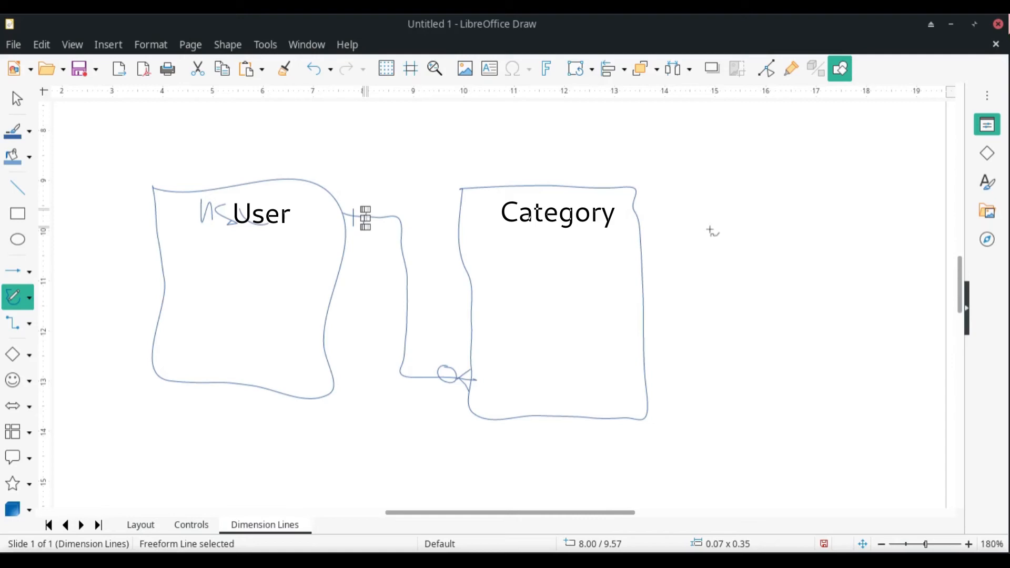
pyautogui.moveTo(699, 206)
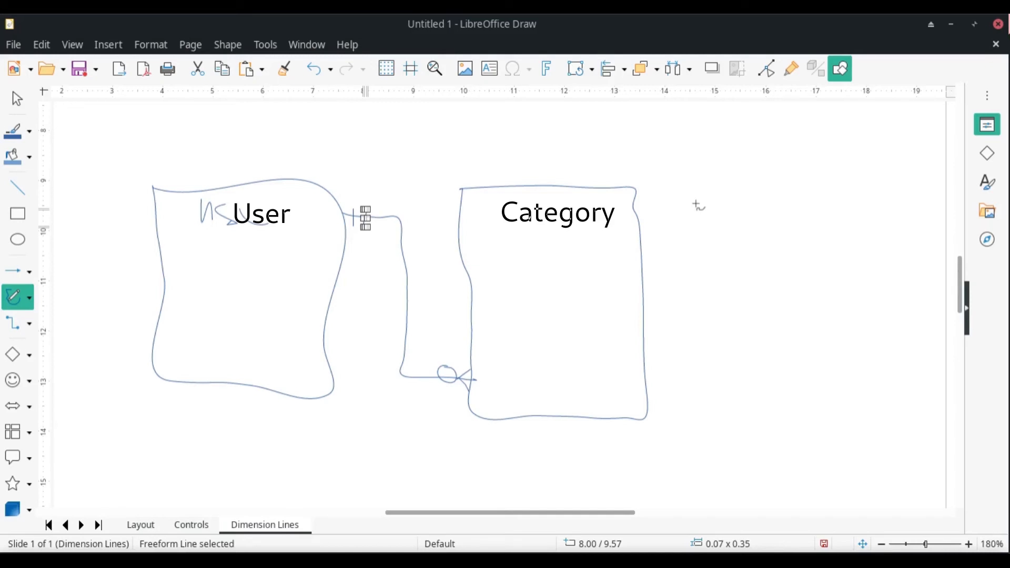
pyautogui.moveTo(690, 183)
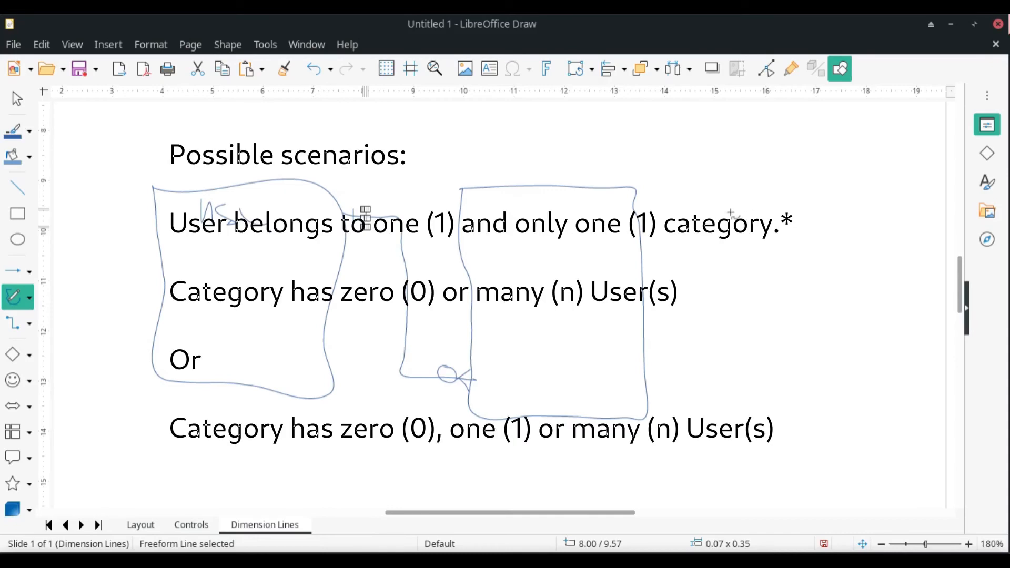
pyautogui.moveTo(700, 185)
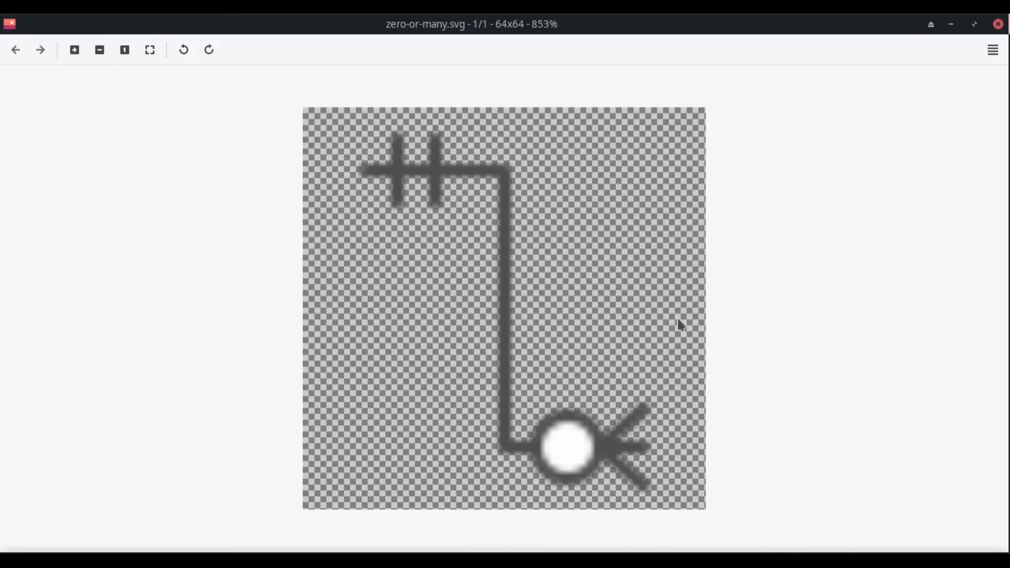
pyautogui.moveTo(649, 133)
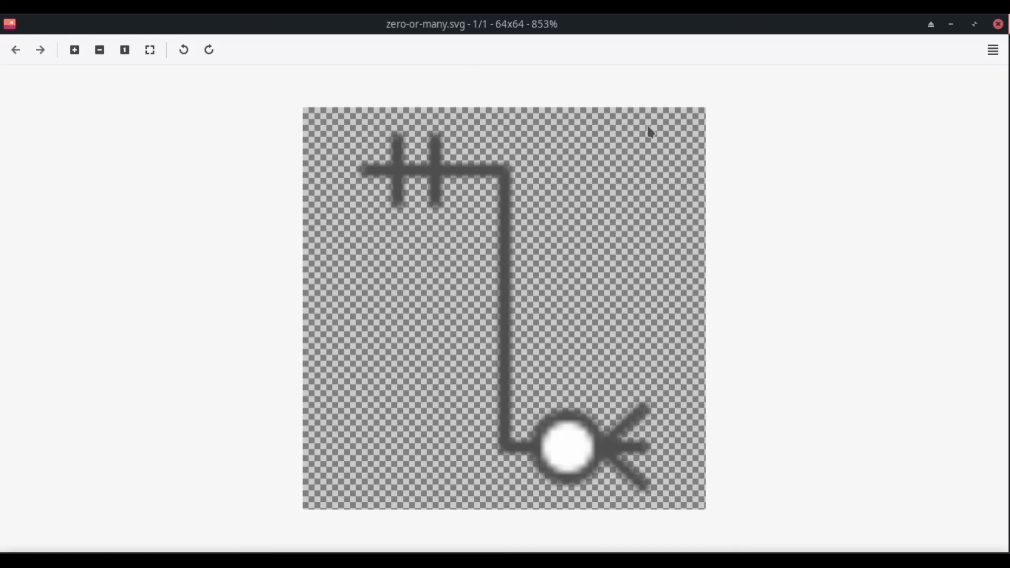
pyautogui.moveTo(578, 435)
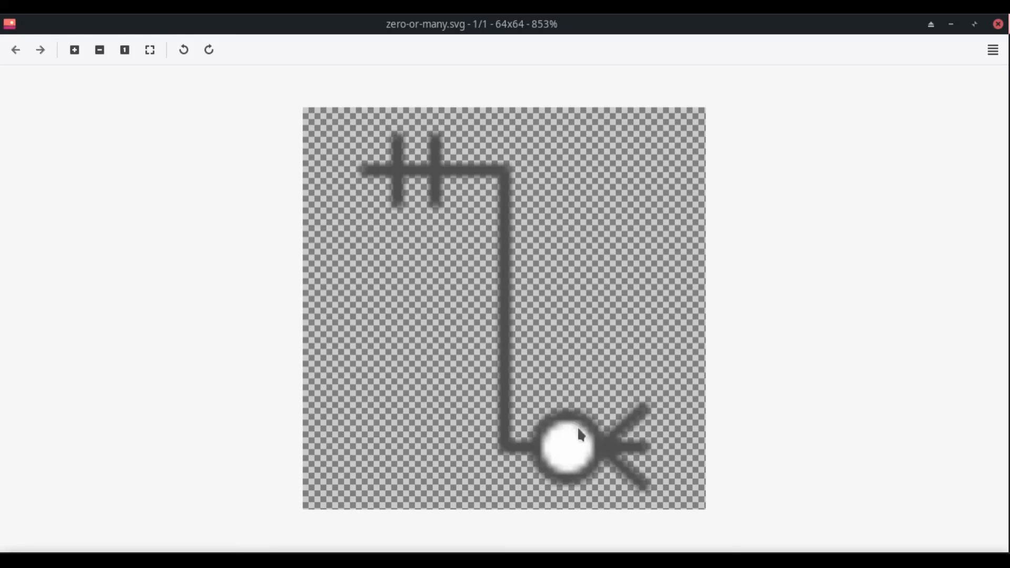
pyautogui.moveTo(580, 370)
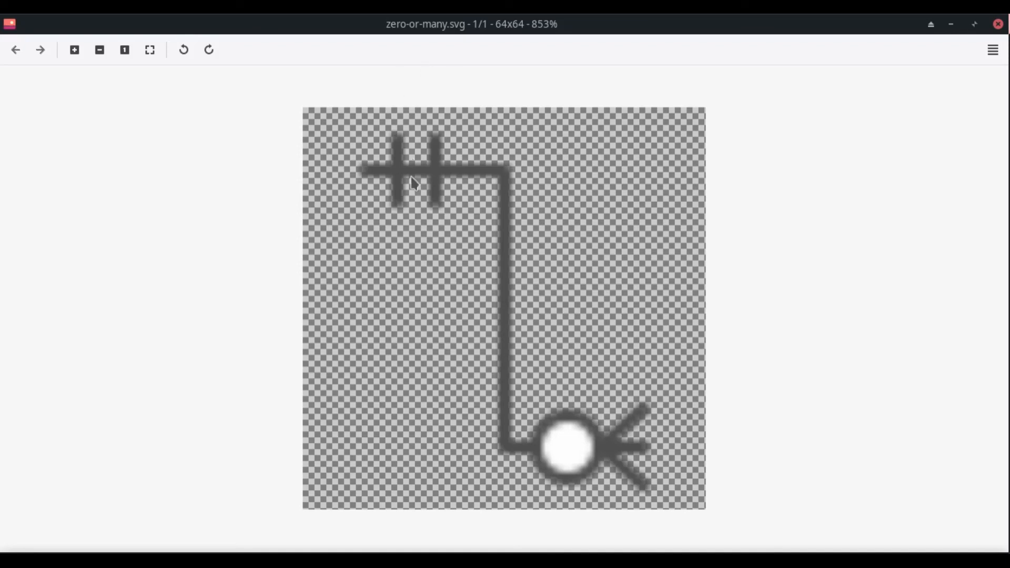
pyautogui.moveTo(412, 169)
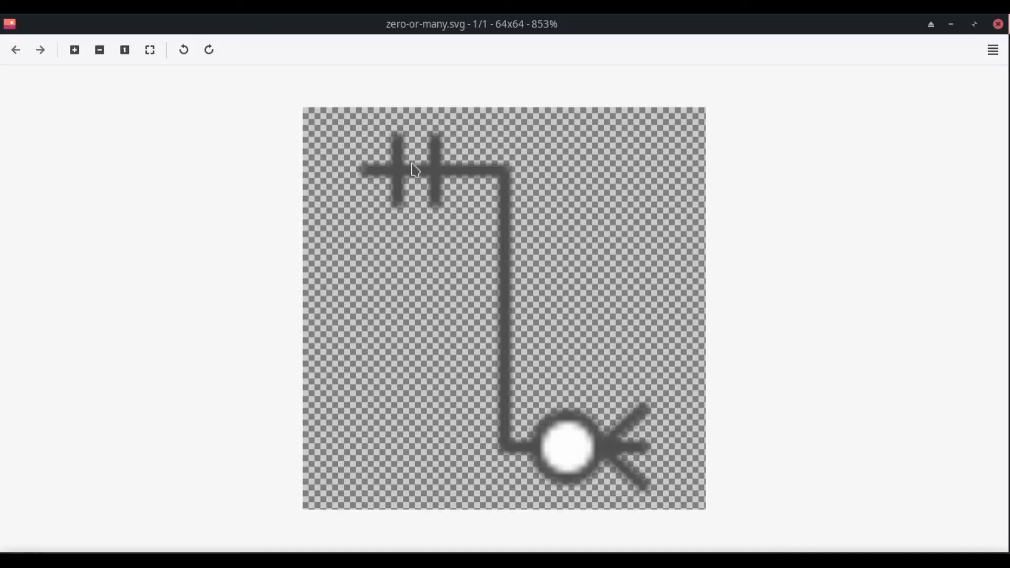
pyautogui.moveTo(536, 176)
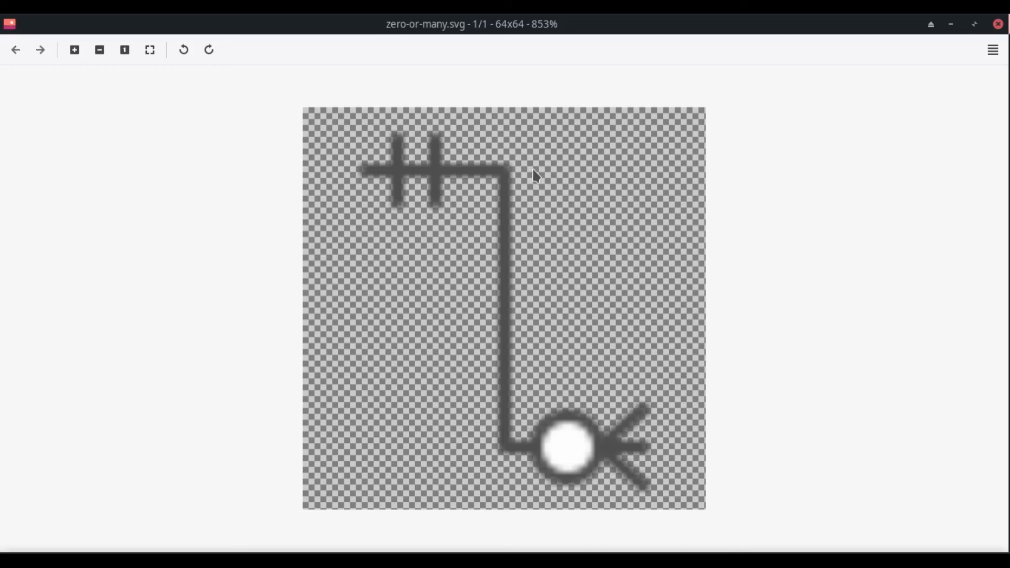
pyautogui.moveTo(535, 168)
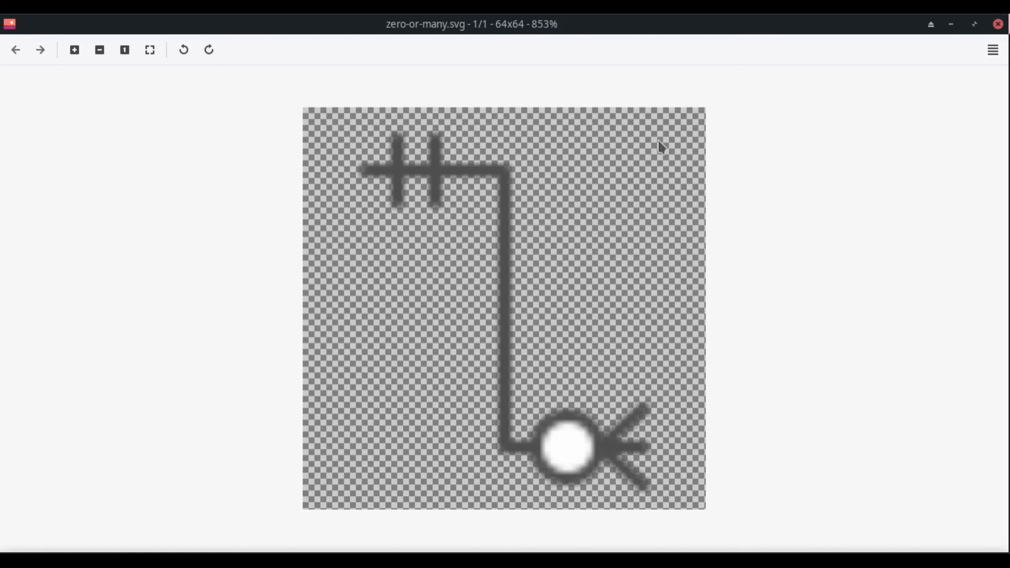
pyautogui.moveTo(547, 81)
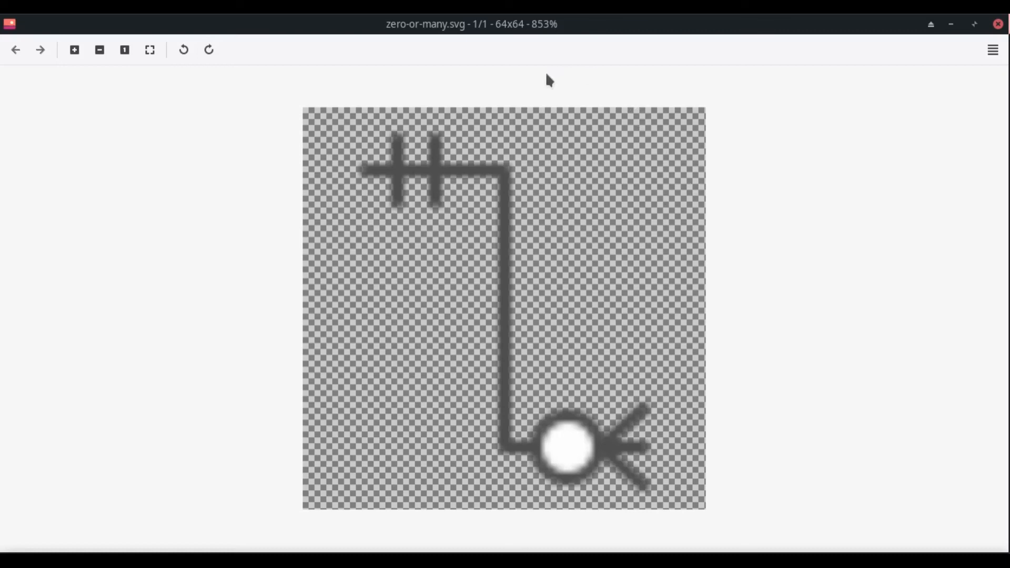
pyautogui.moveTo(364, 88)
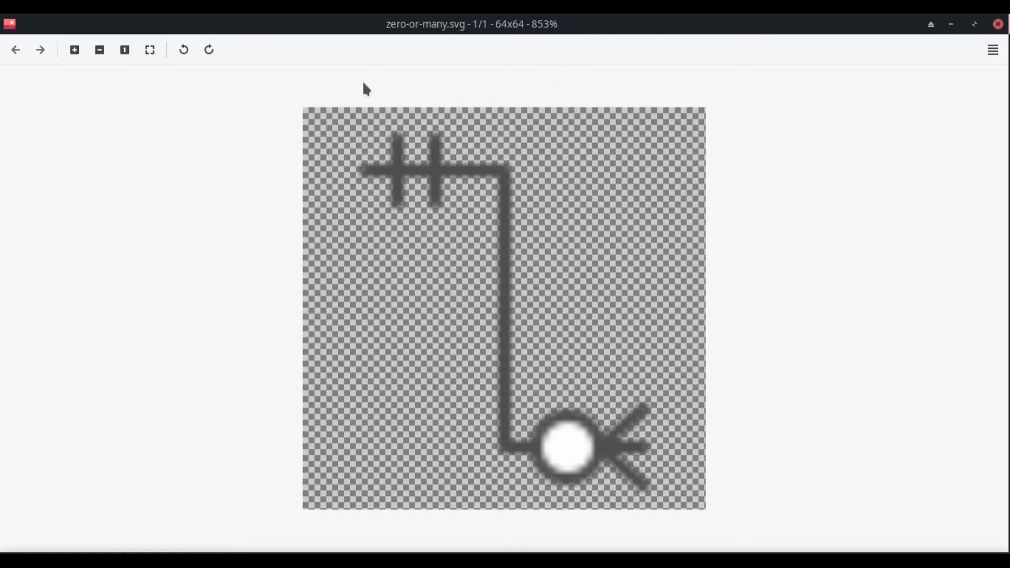
pyautogui.moveTo(582, 223)
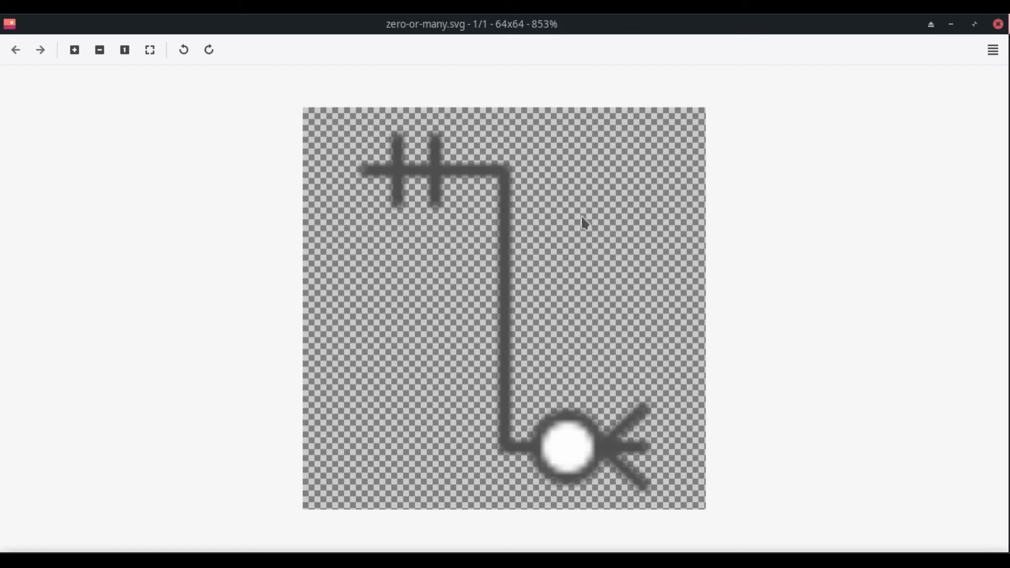
pyautogui.moveTo(567, 278)
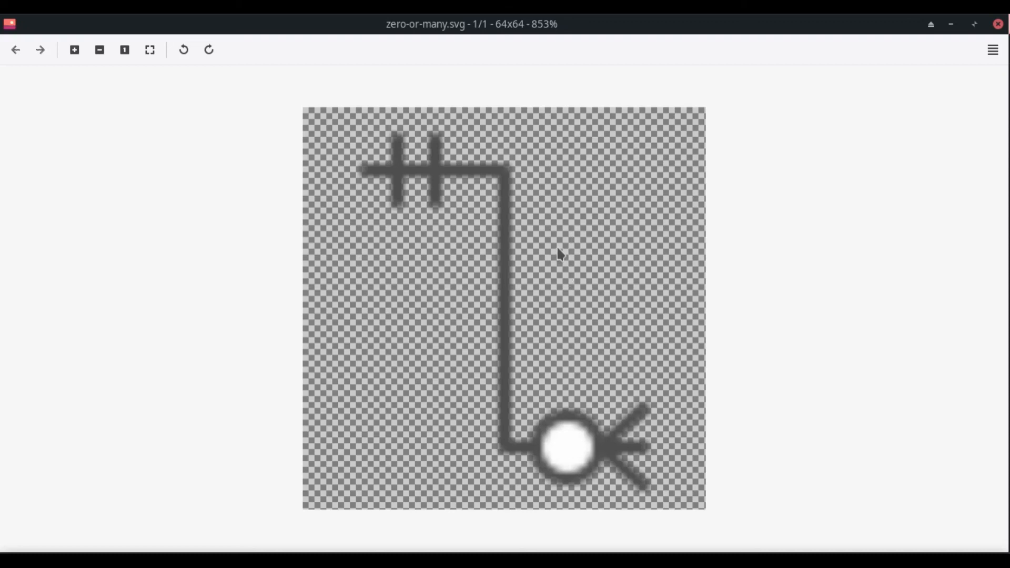
pyautogui.moveTo(546, 258)
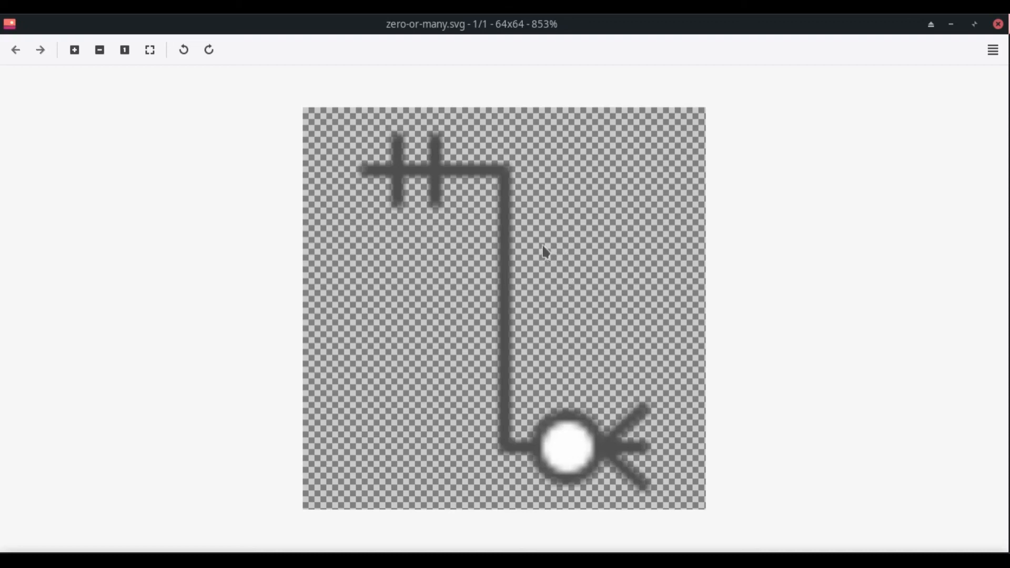
pyautogui.moveTo(374, 551)
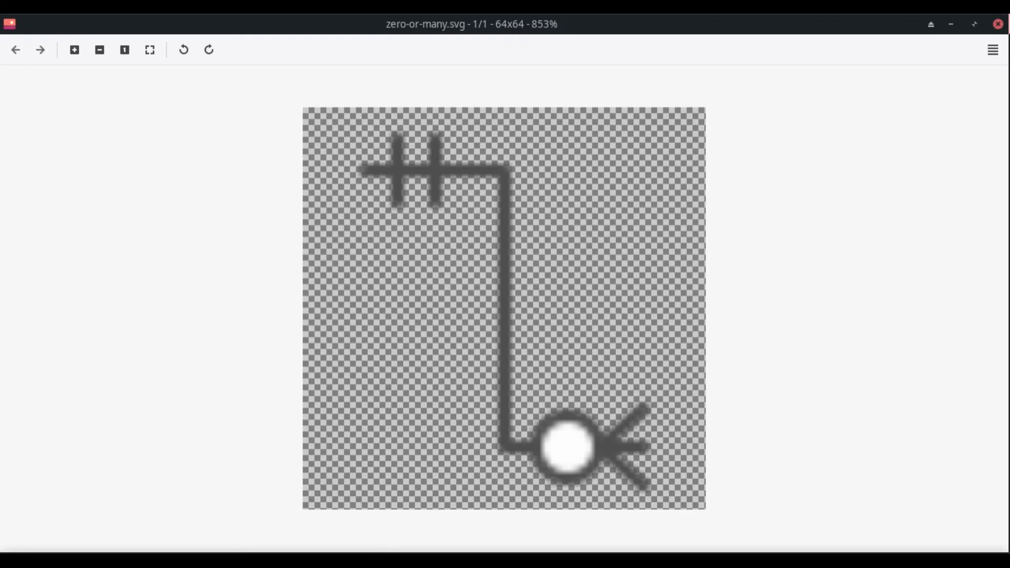
pyautogui.moveTo(760, 301)
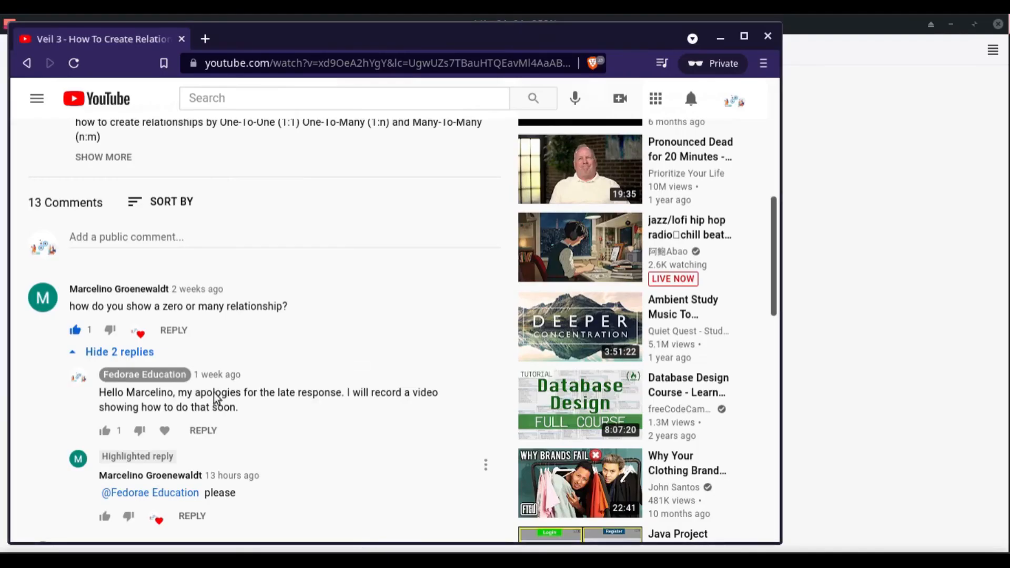
pyautogui.moveTo(382, 452)
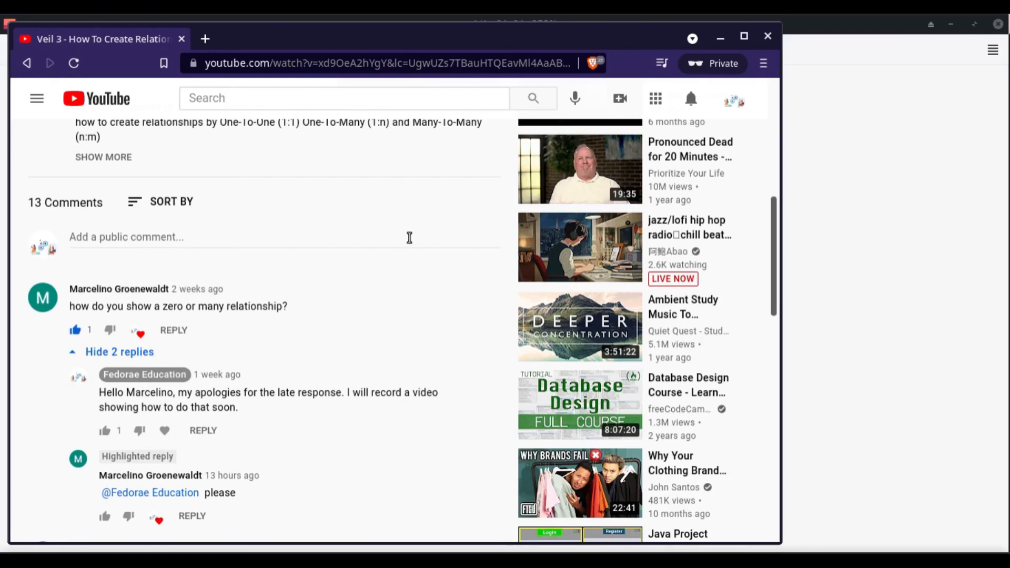
pyautogui.moveTo(438, 267)
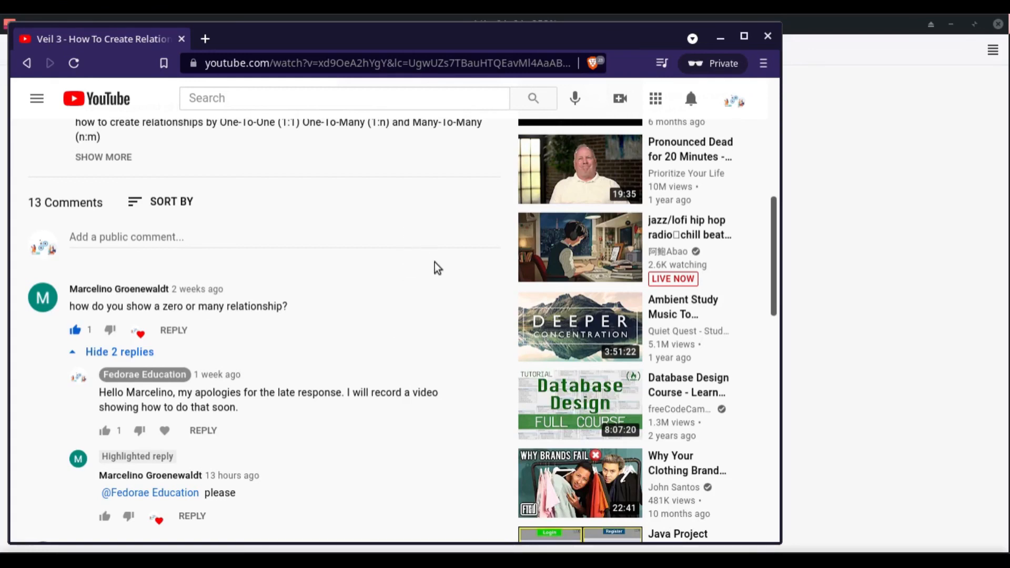
pyautogui.moveTo(440, 262)
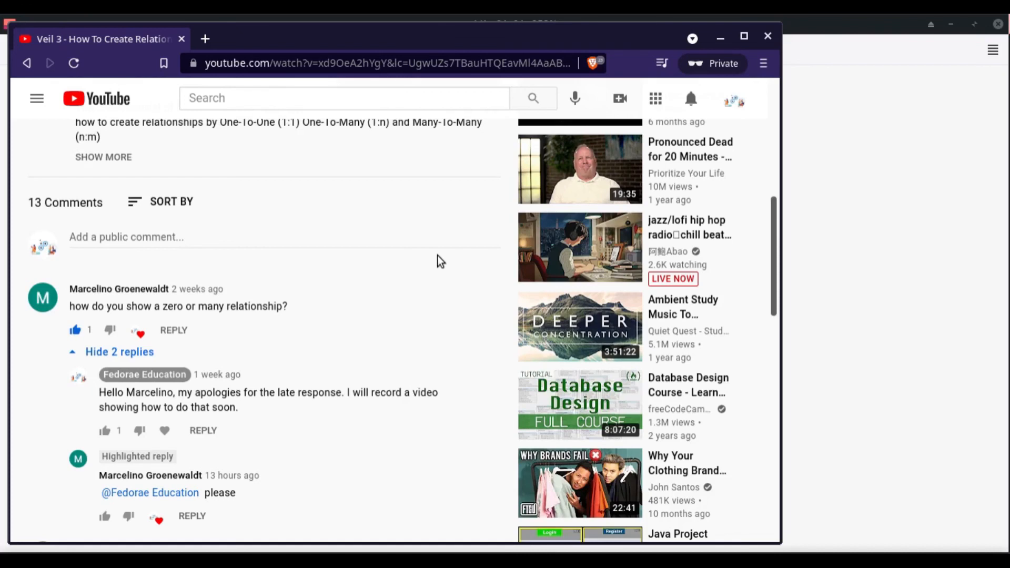
pyautogui.moveTo(444, 288)
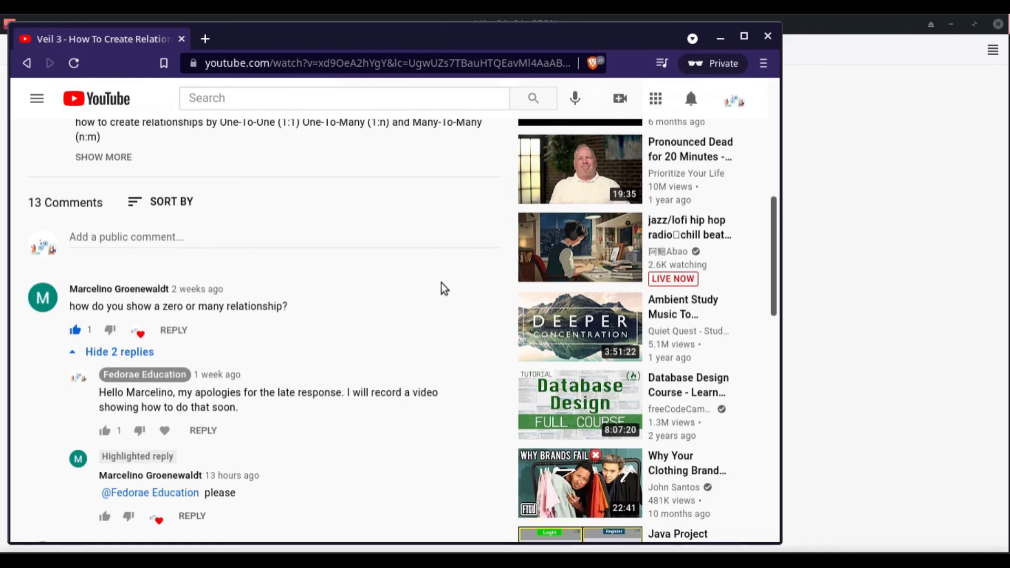